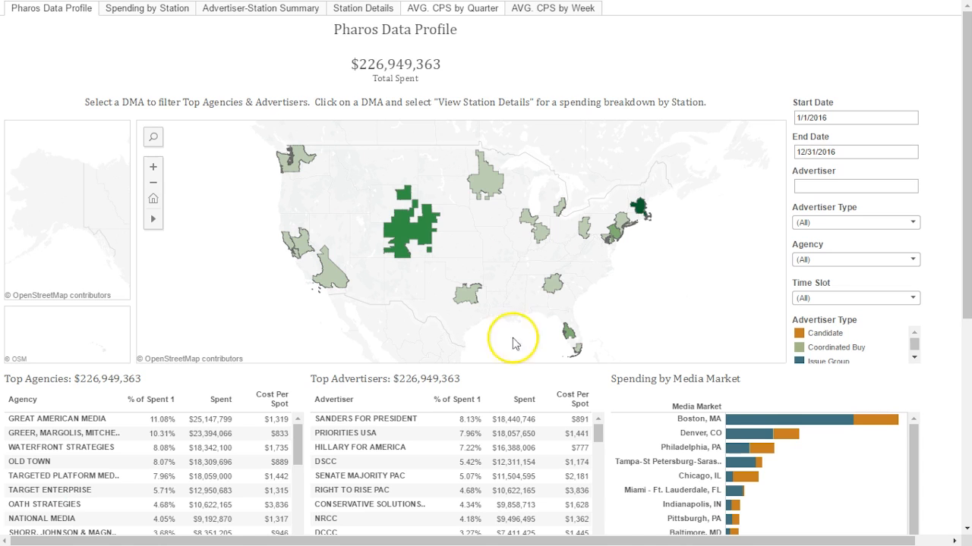
mouse_move(419, 47)
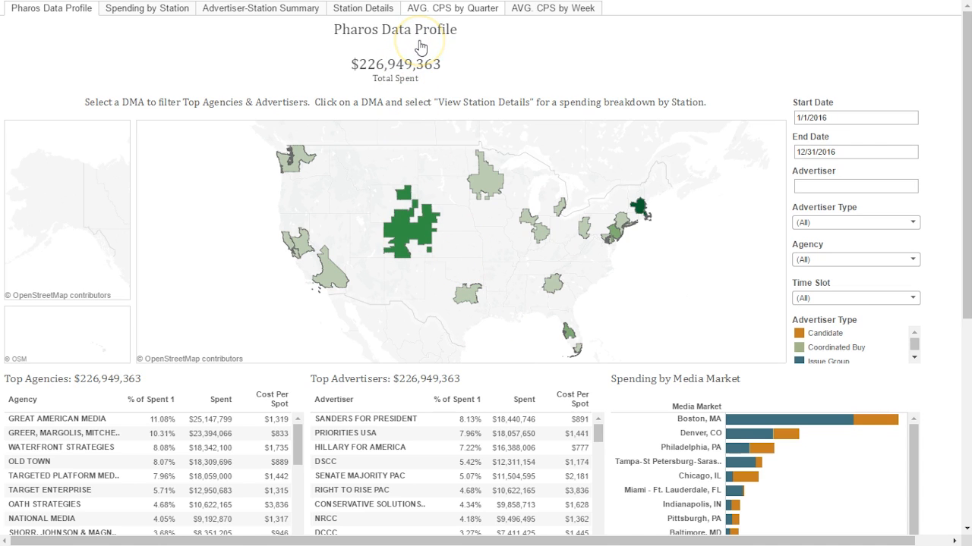
mouse_move(409, 52)
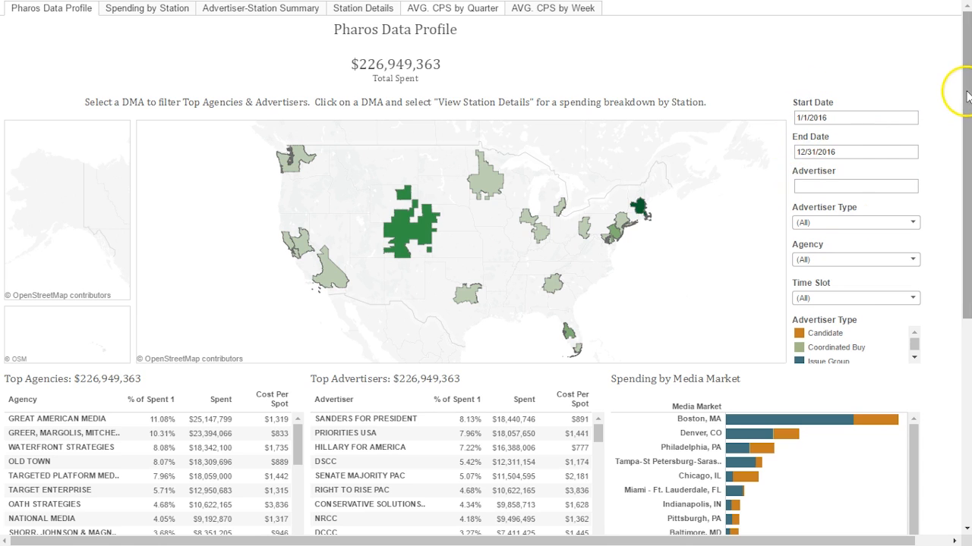
Step: Filter the data profile to a single advertiser, then restore the unfiltered nationwide view
scroll(down, 3)
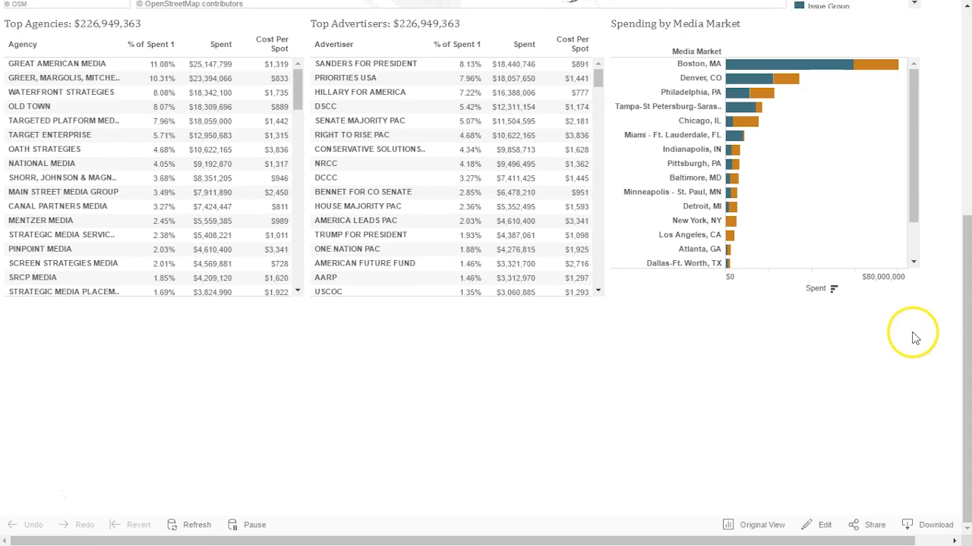
mouse_move(205, 438)
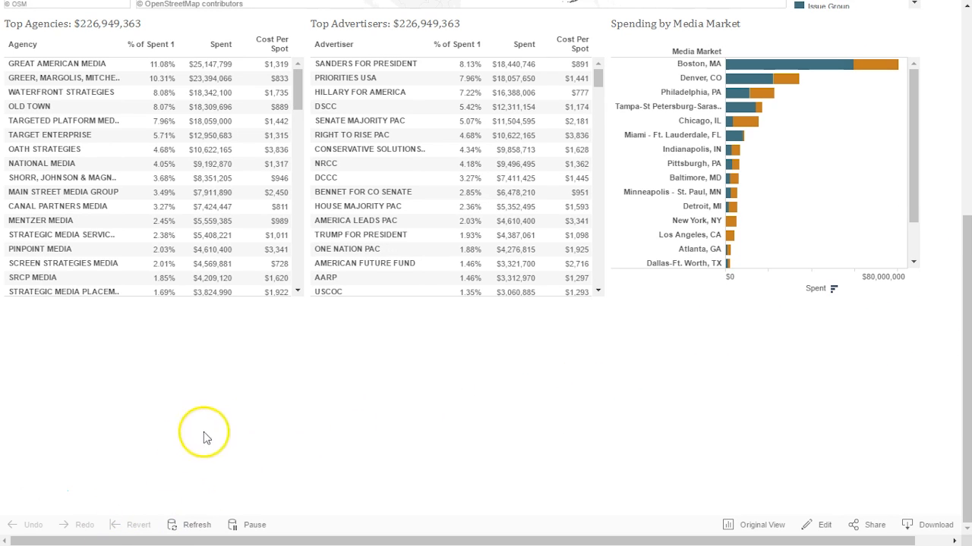
click(364, 264)
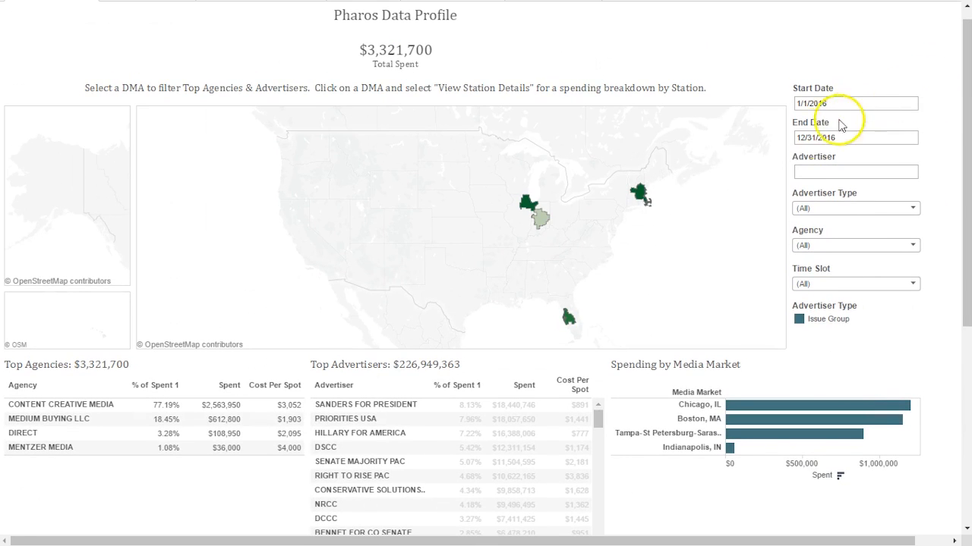
click(855, 137)
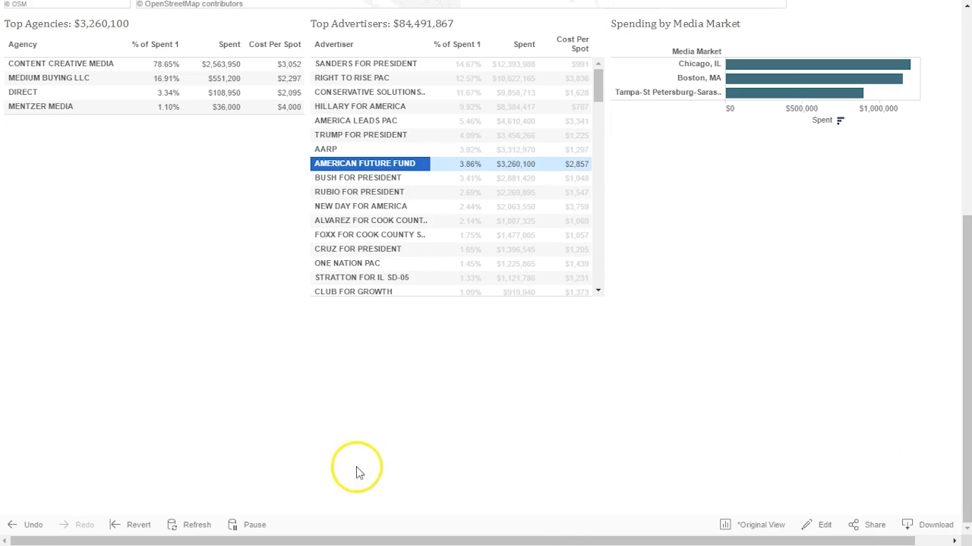
mouse_move(134, 525)
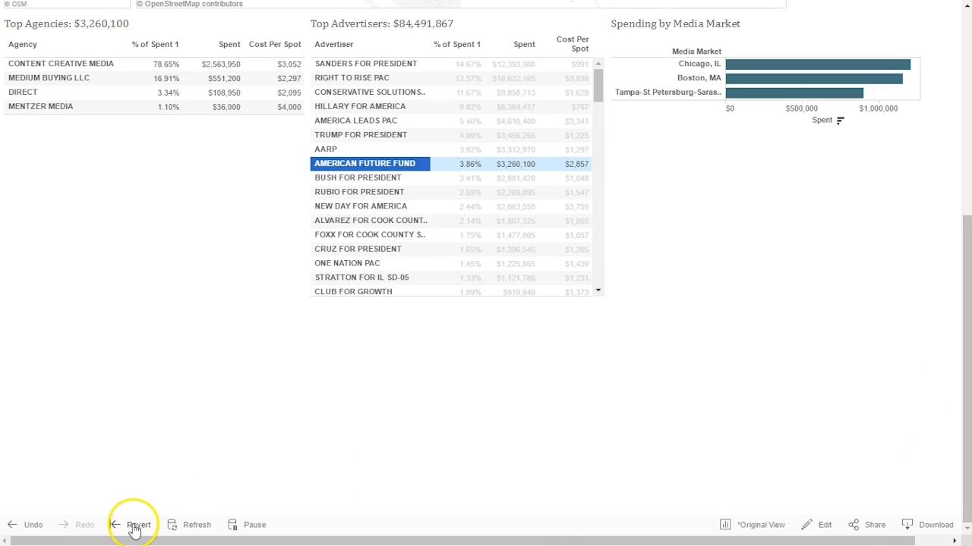
click(138, 525)
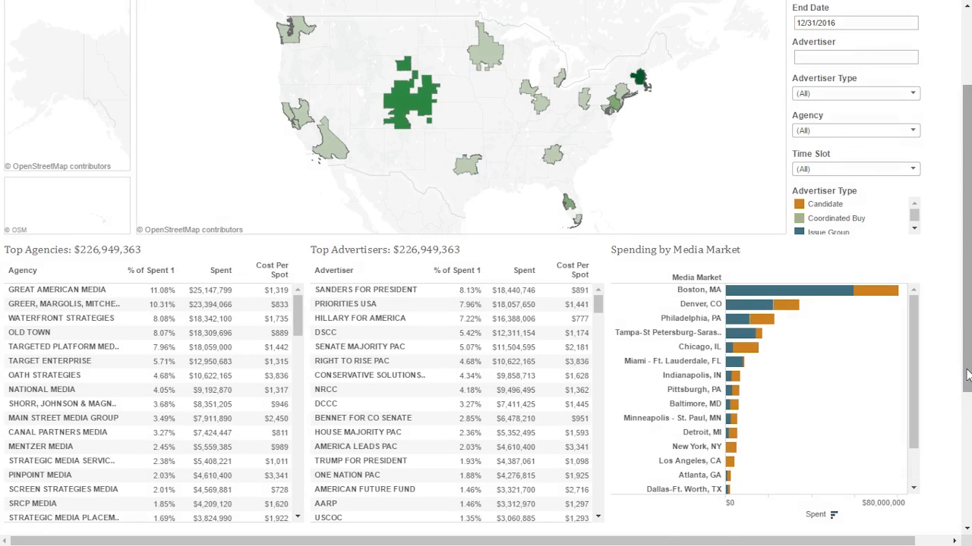
scroll(up, 3)
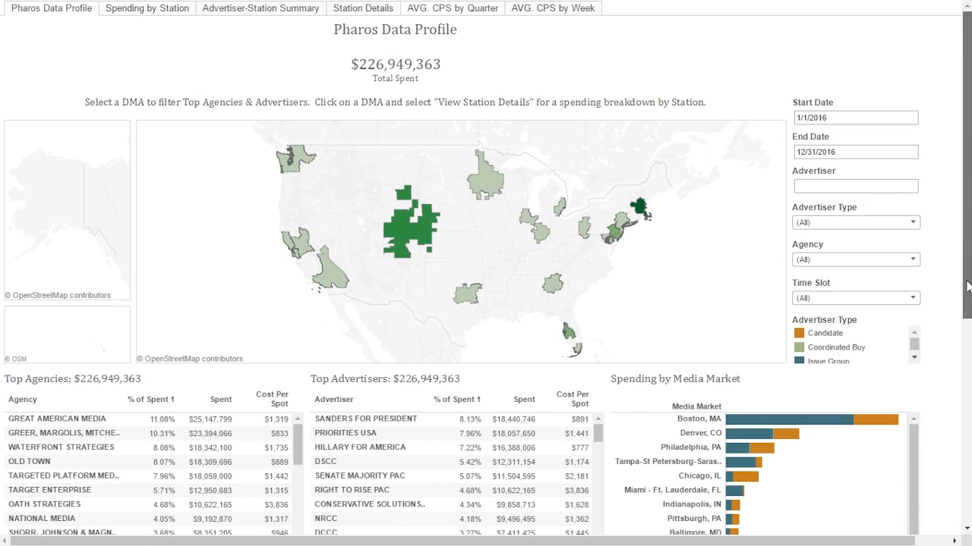
scroll(down, 3)
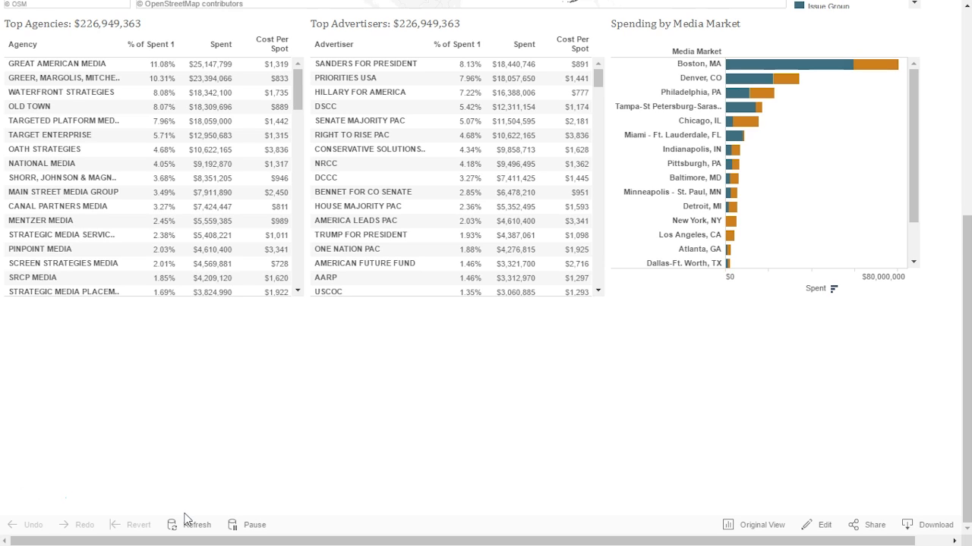
mouse_move(940, 529)
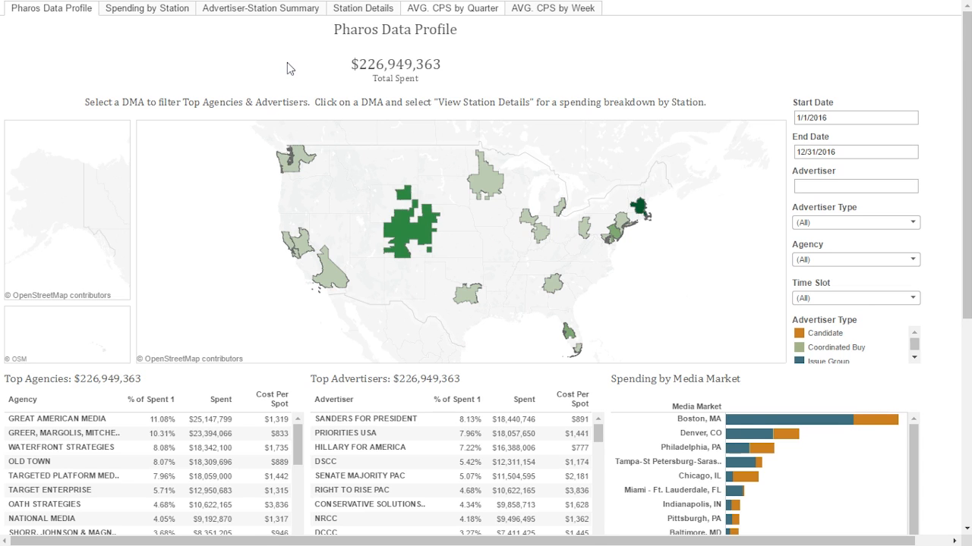
mouse_move(355, 85)
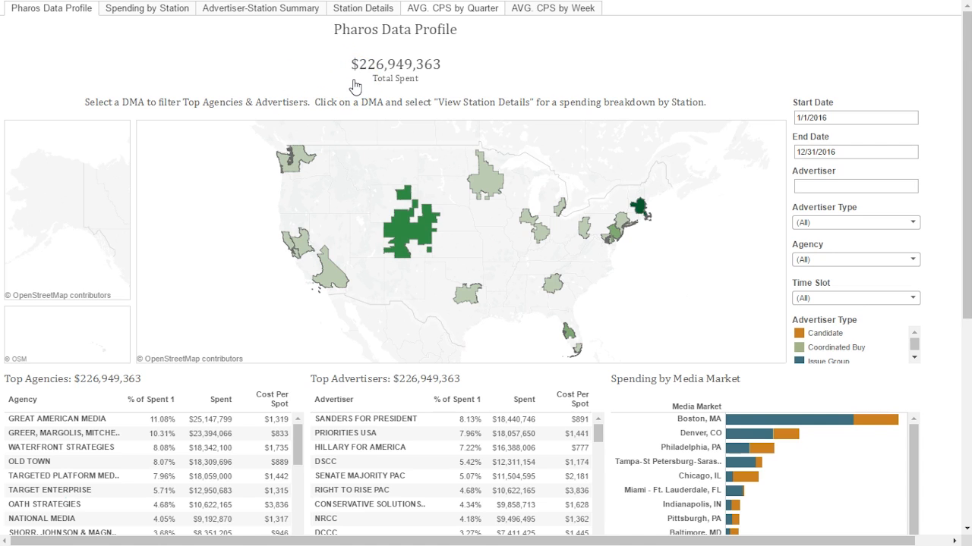
mouse_move(363, 83)
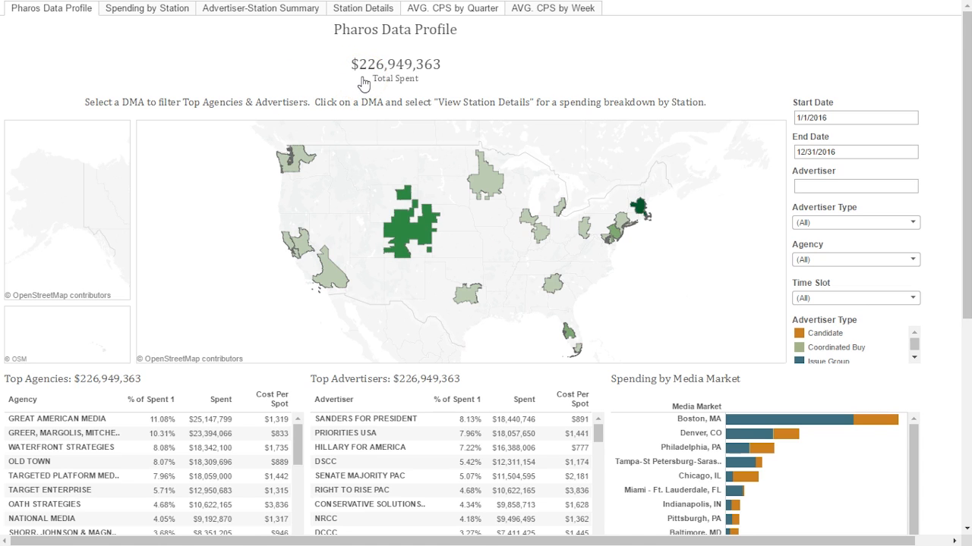
mouse_move(368, 82)
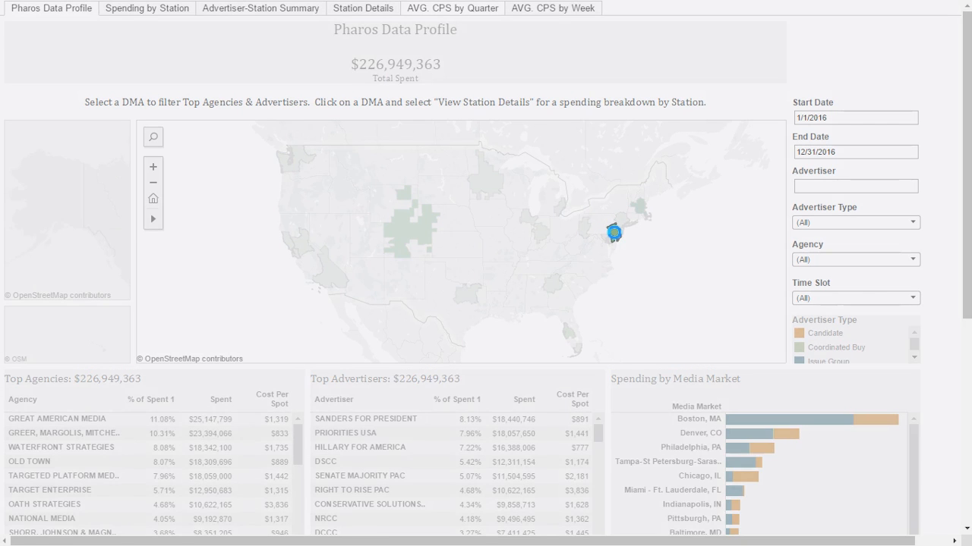
Step: Filter to the Philadelphia, PA DMA ($22,941,305 spent), toggling the GREAT AMERICAN MEDIA agency filter on and off
click(613, 231)
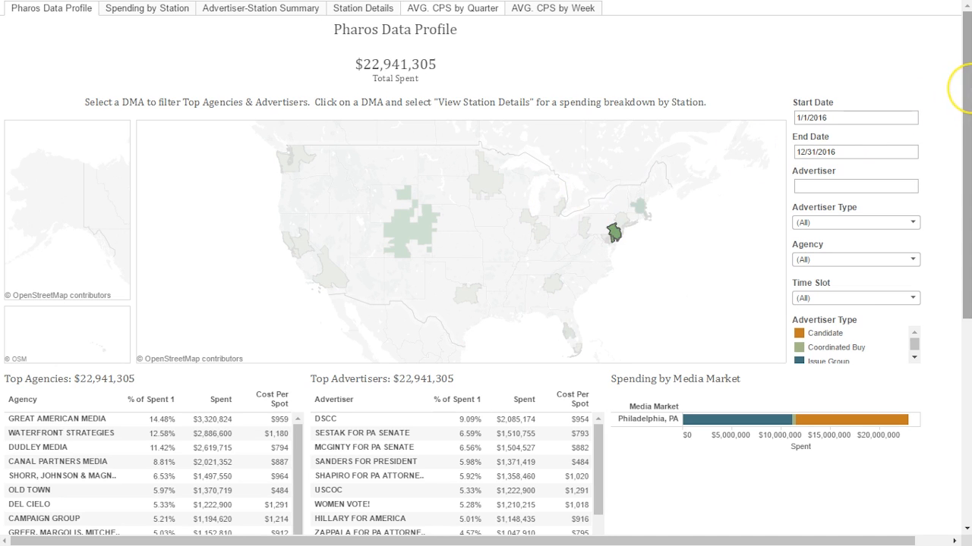
scroll(down, 3)
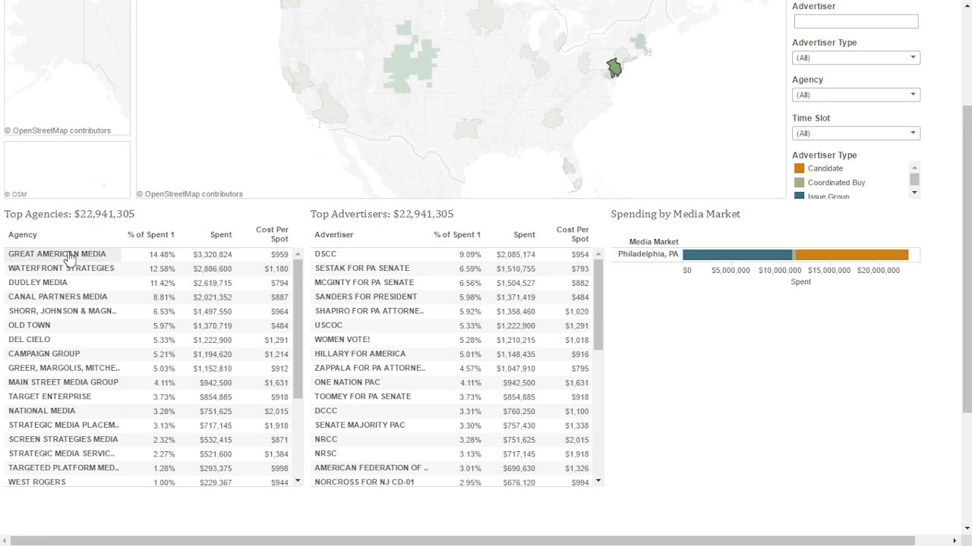
click(60, 255)
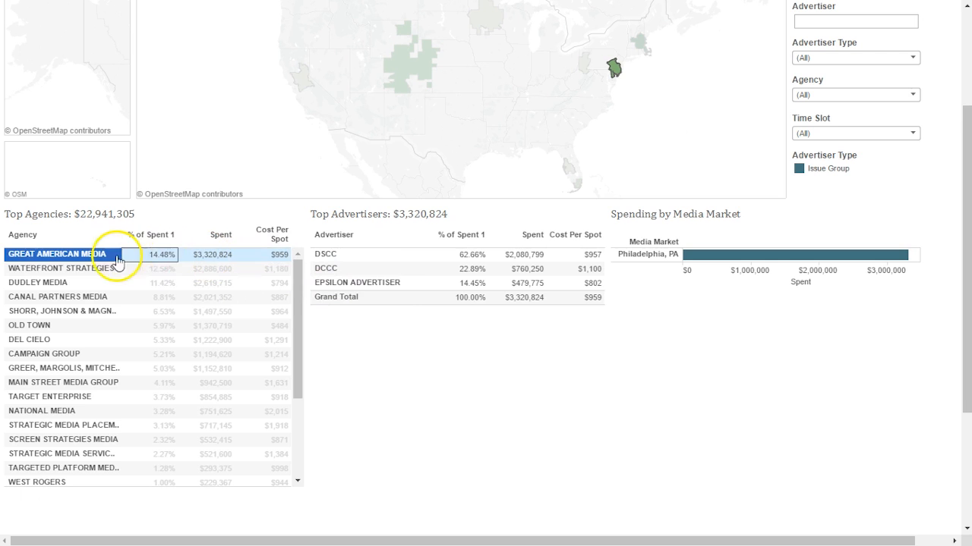
click(58, 255)
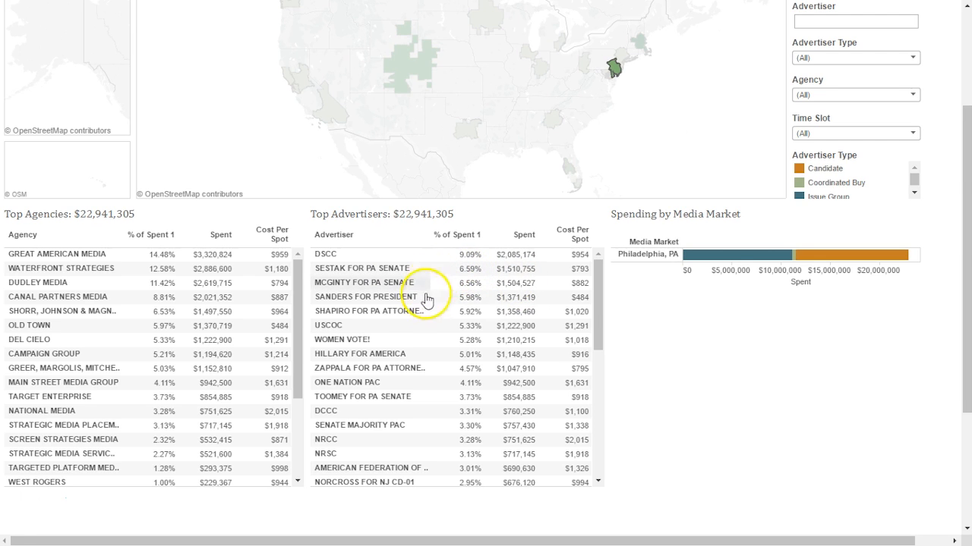
mouse_move(722, 294)
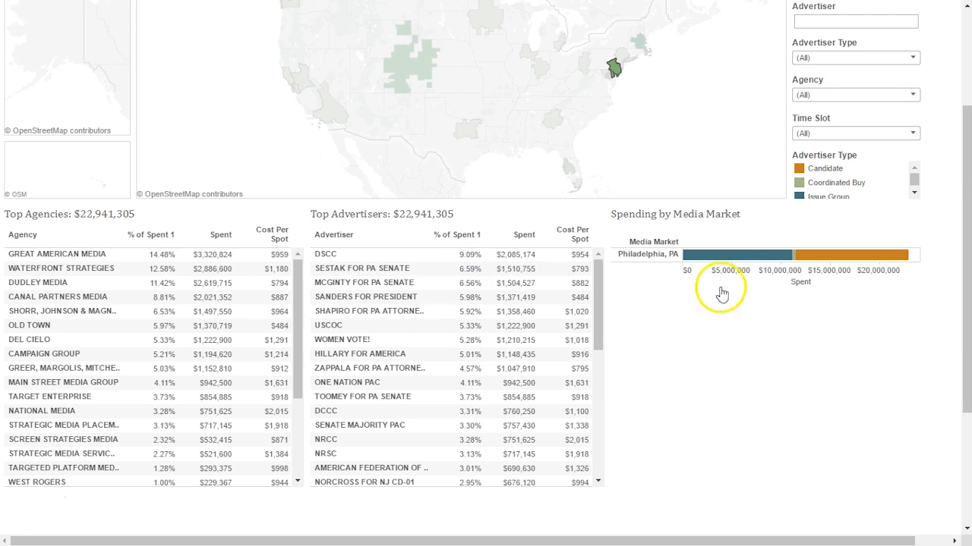
mouse_move(847, 273)
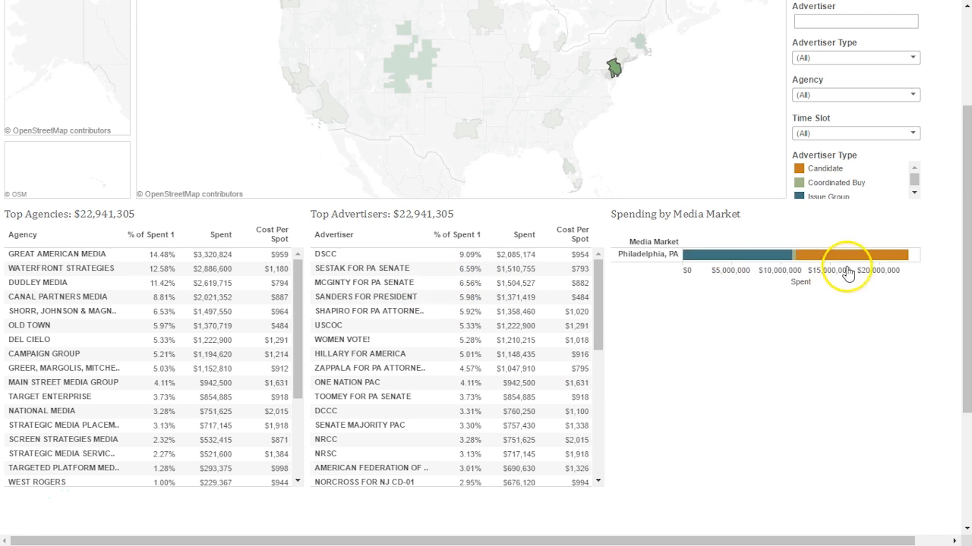
mouse_move(850, 255)
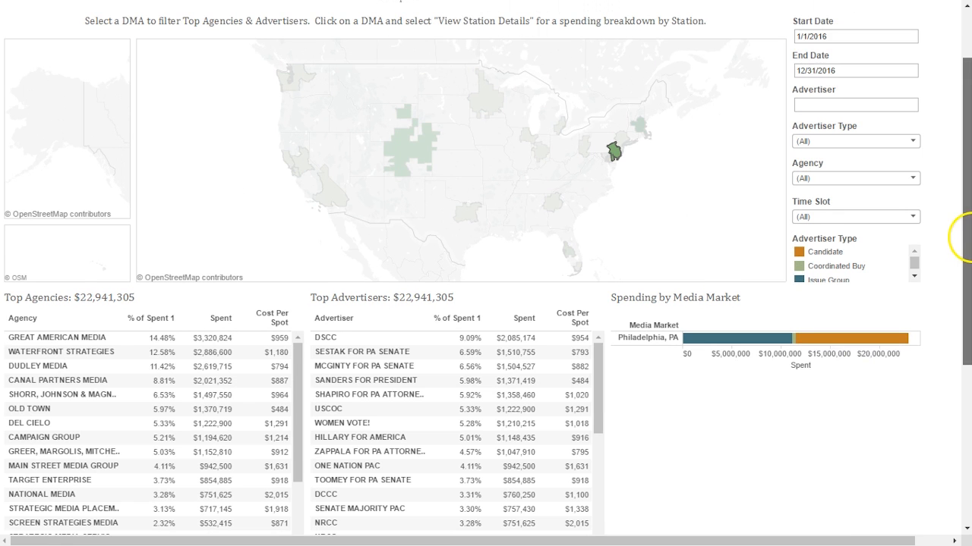
Step: Set the end date to 3/31/2016 so Philadelphia spending totals $1,735,467
click(855, 71)
text(3)
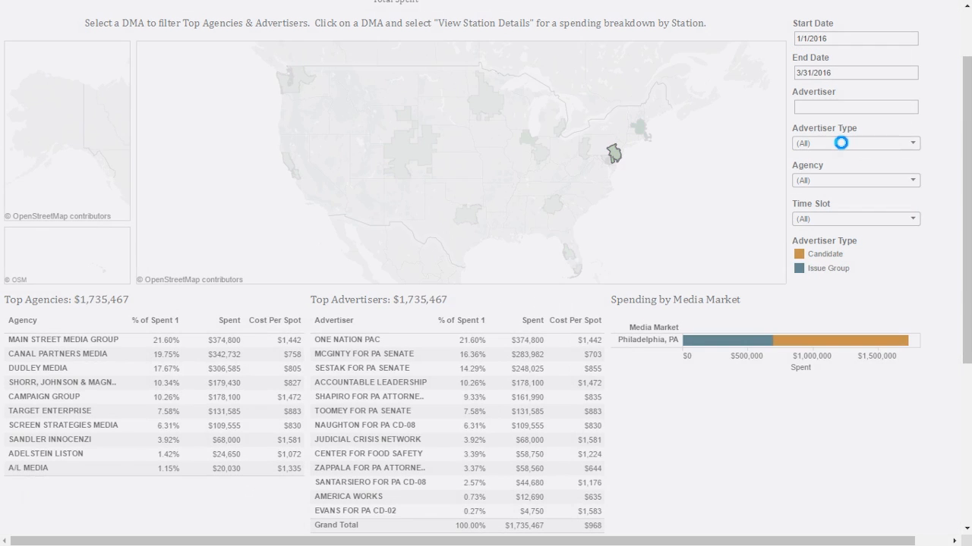
scroll(down, 3)
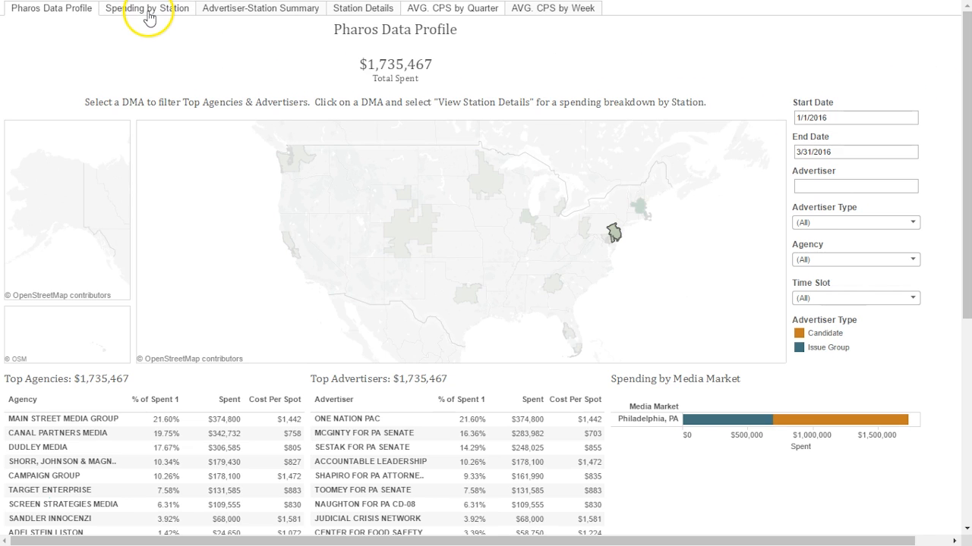
Step: View station details for one Philadelphia station's cost-per-spot column from Spending by Station
click(145, 7)
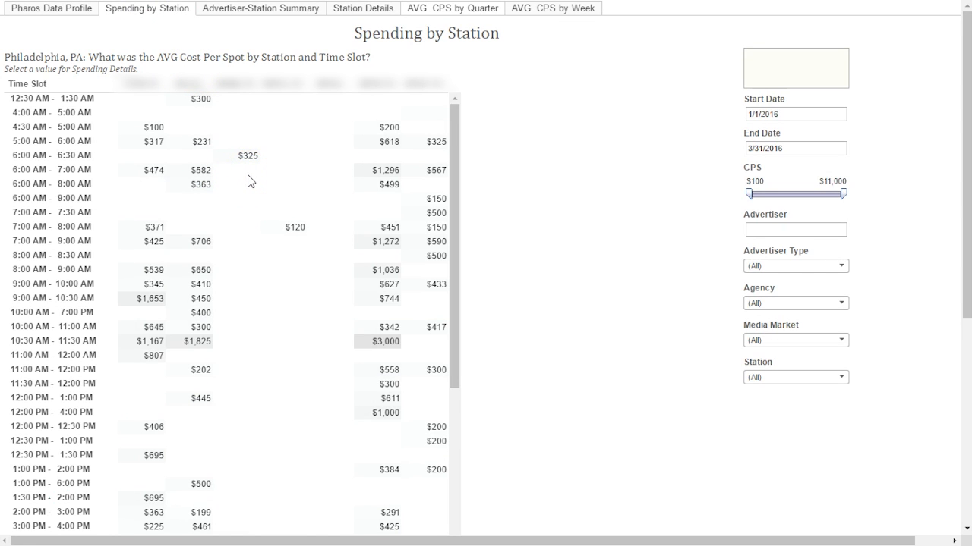
mouse_move(434, 170)
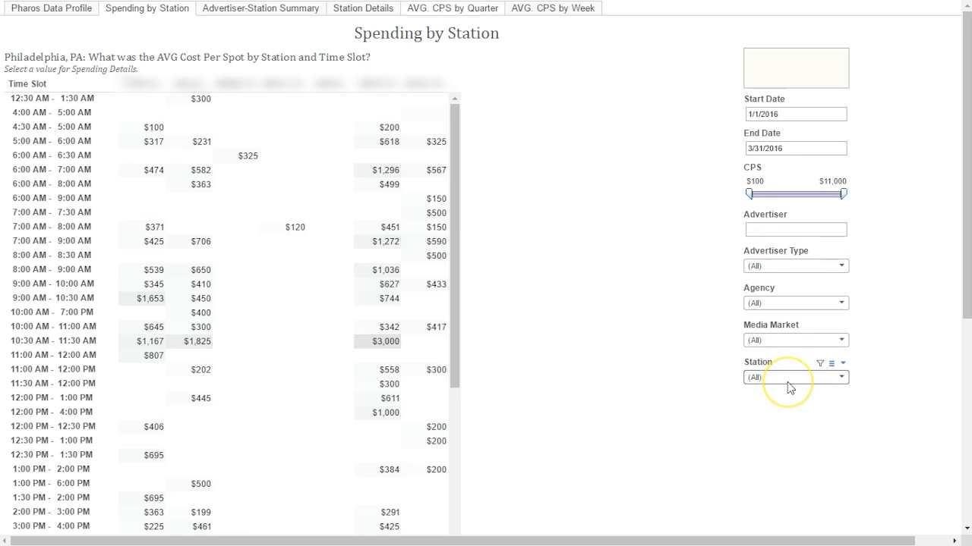
mouse_move(391, 228)
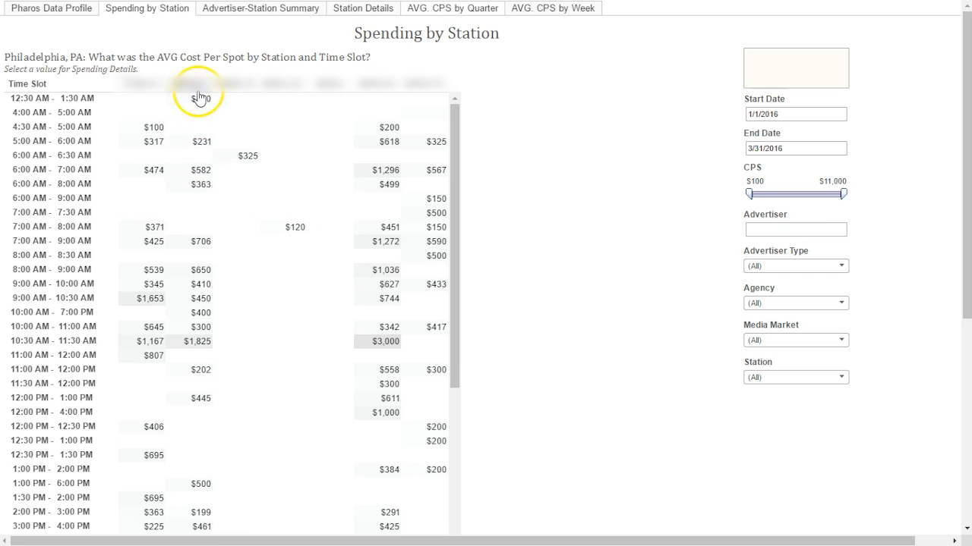
click(198, 83)
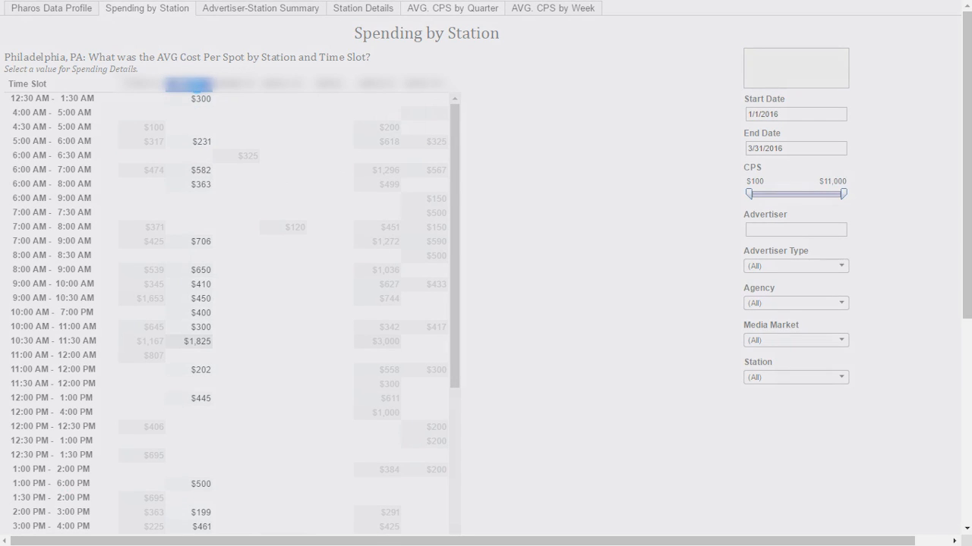
click(363, 7)
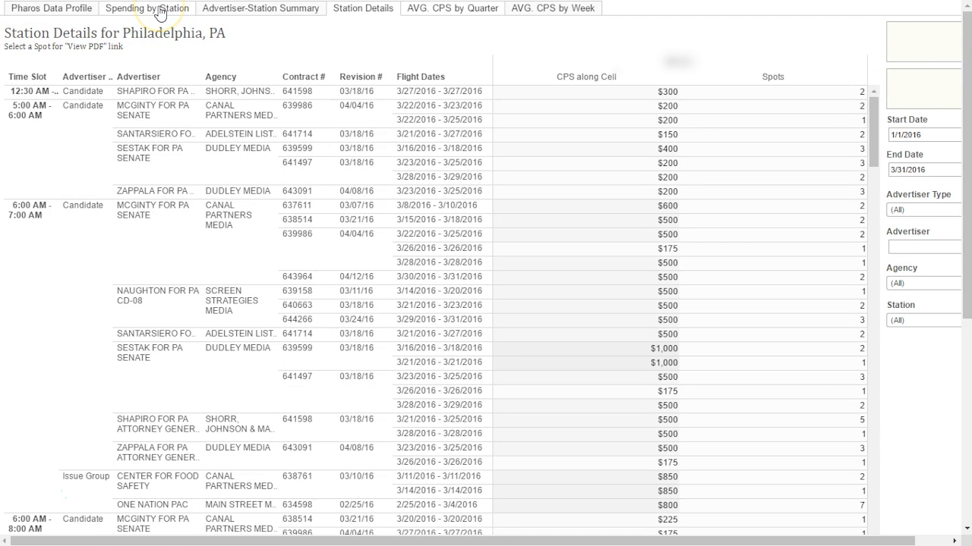
Step: Show station details for the 7:00 AM – 9:00 AM time slot, narrowed to a single station (68 spots)
click(146, 9)
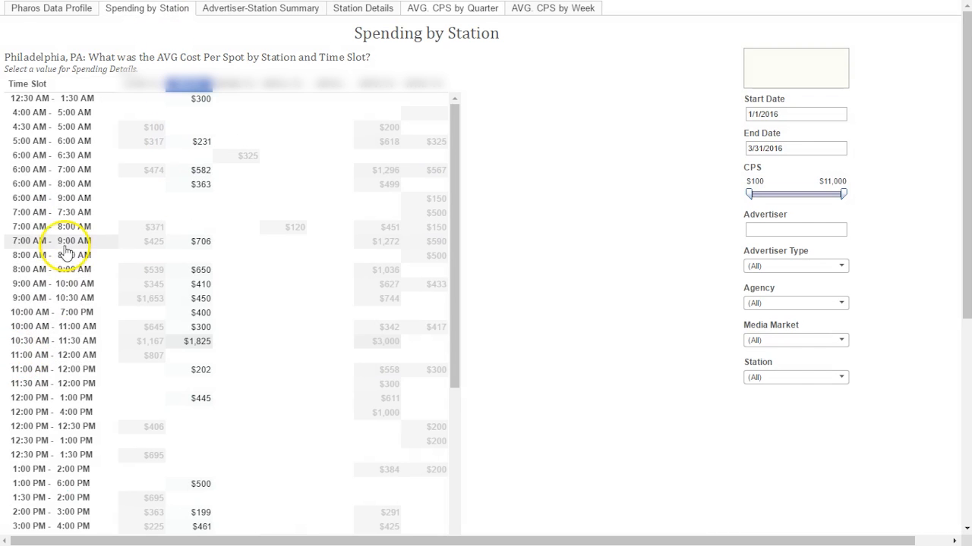
click(67, 240)
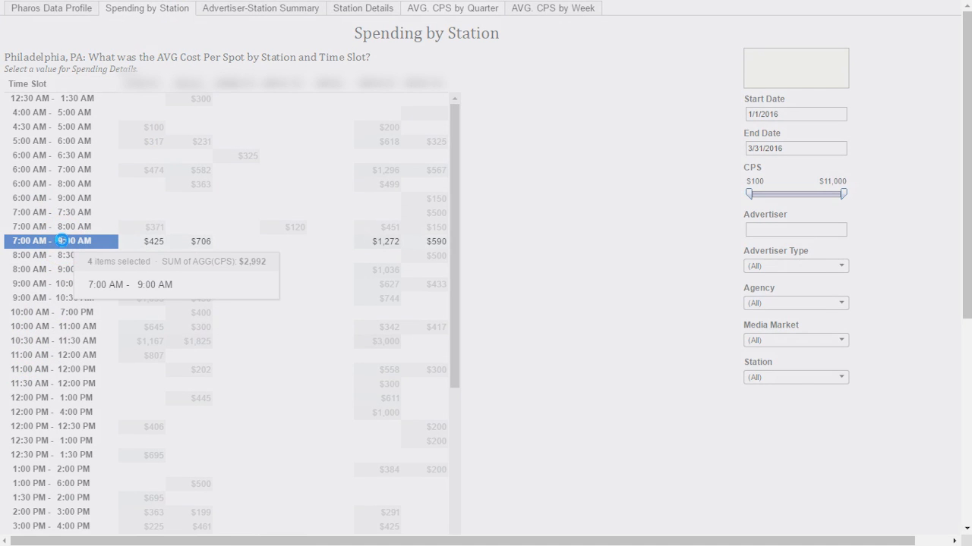
click(361, 9)
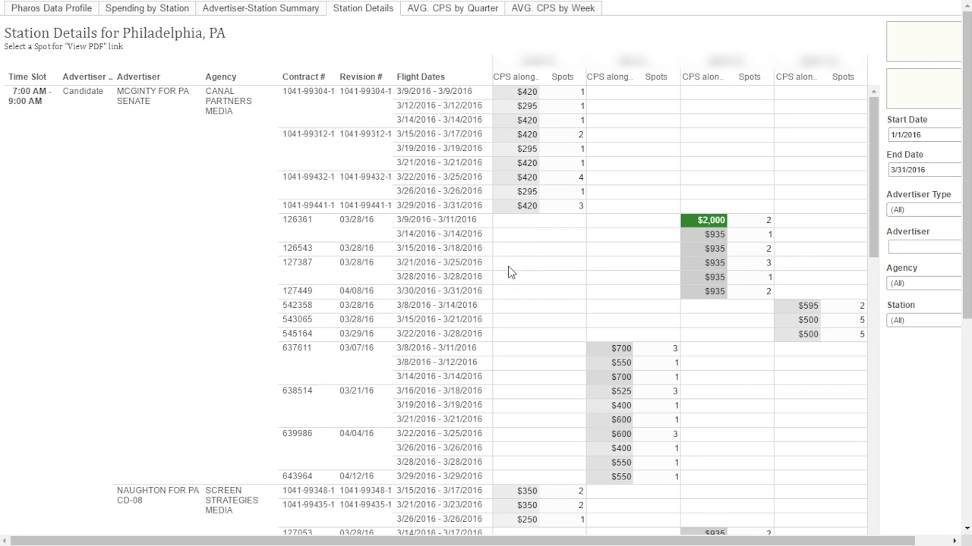
click(146, 10)
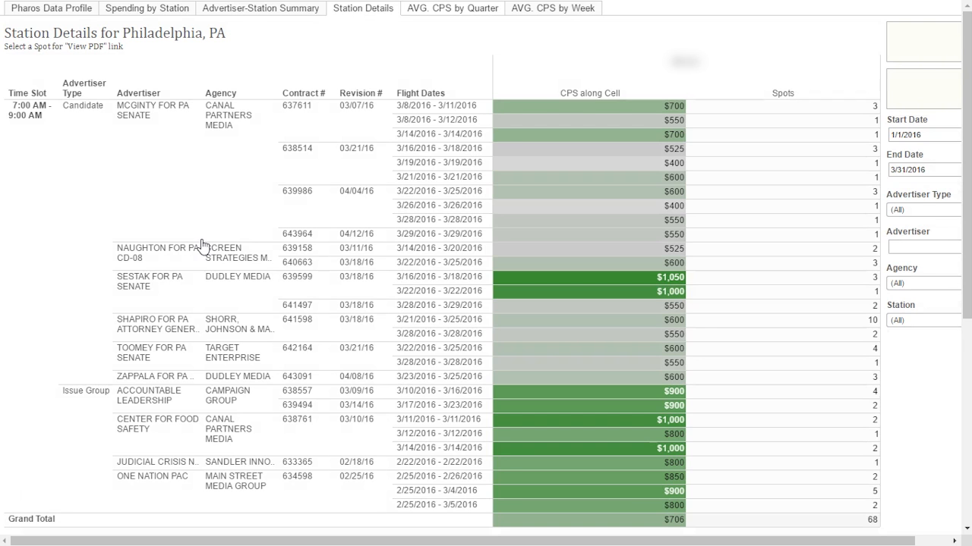
mouse_move(660, 206)
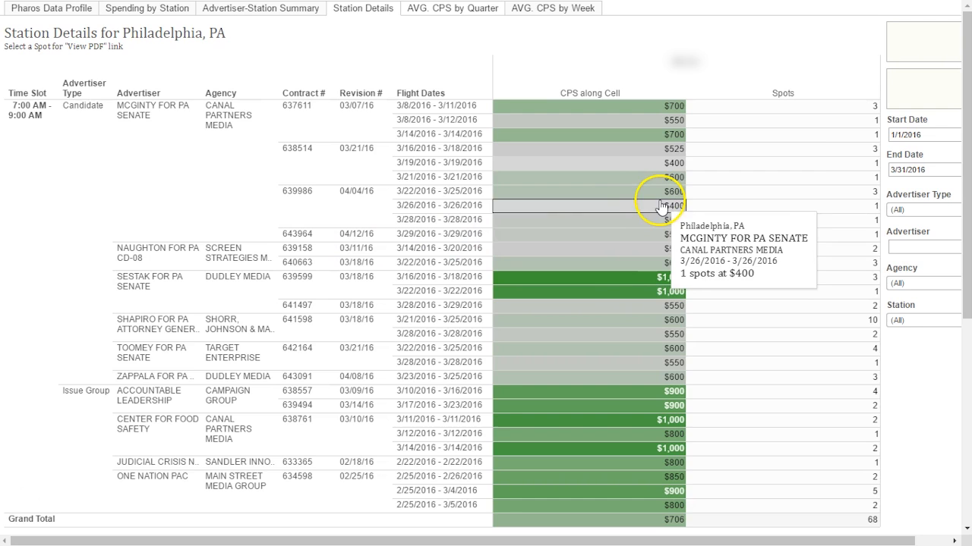
mouse_move(661, 191)
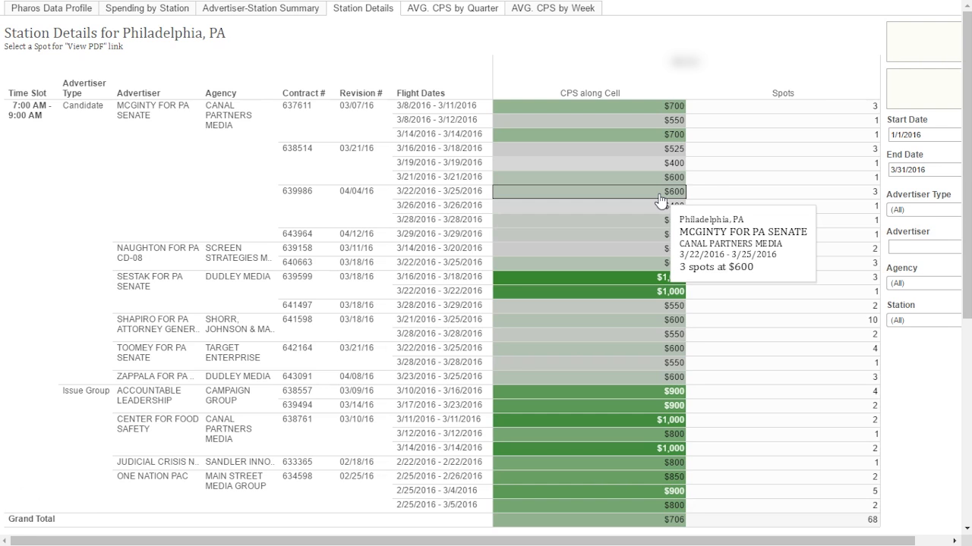
Step: From the Advertiser-Station Summary, view Boston station details for one station's spending column
click(261, 9)
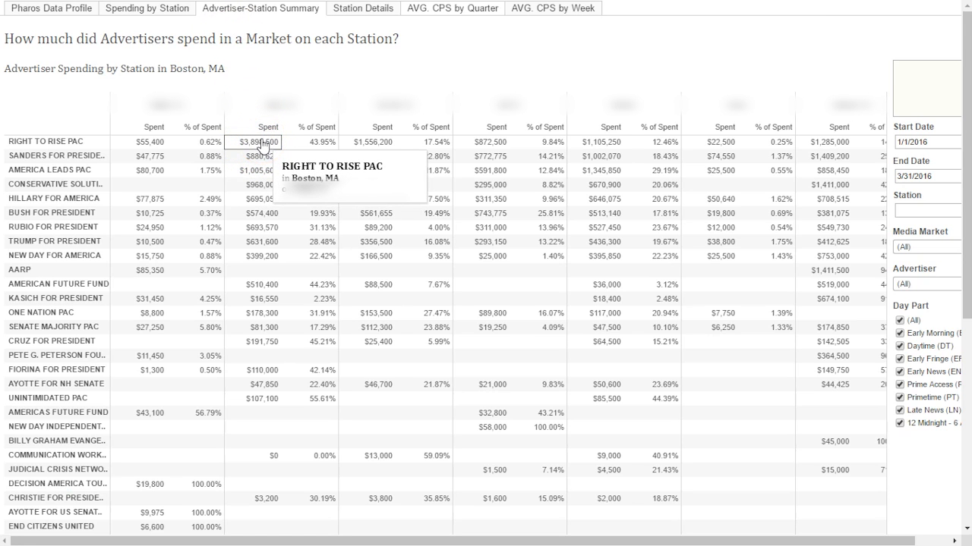
mouse_move(322, 144)
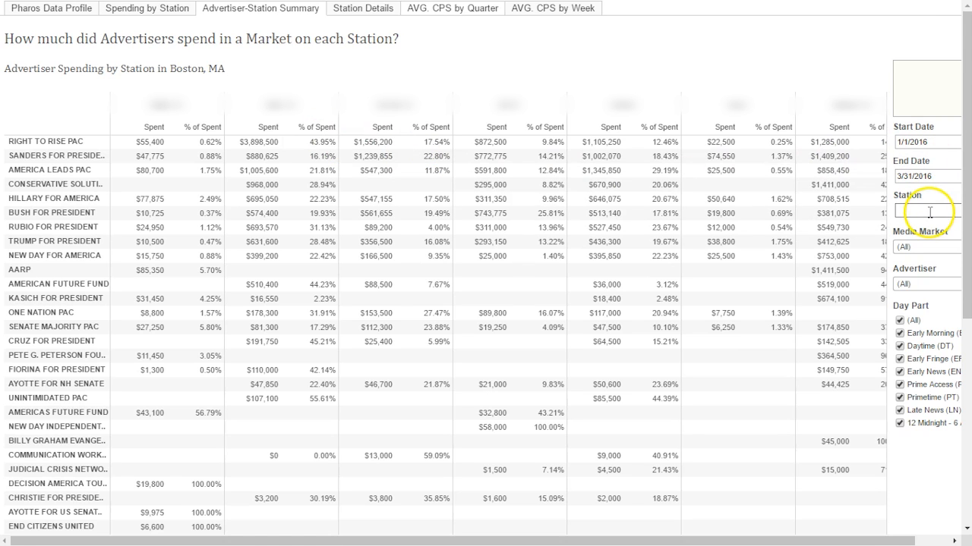
mouse_move(925, 395)
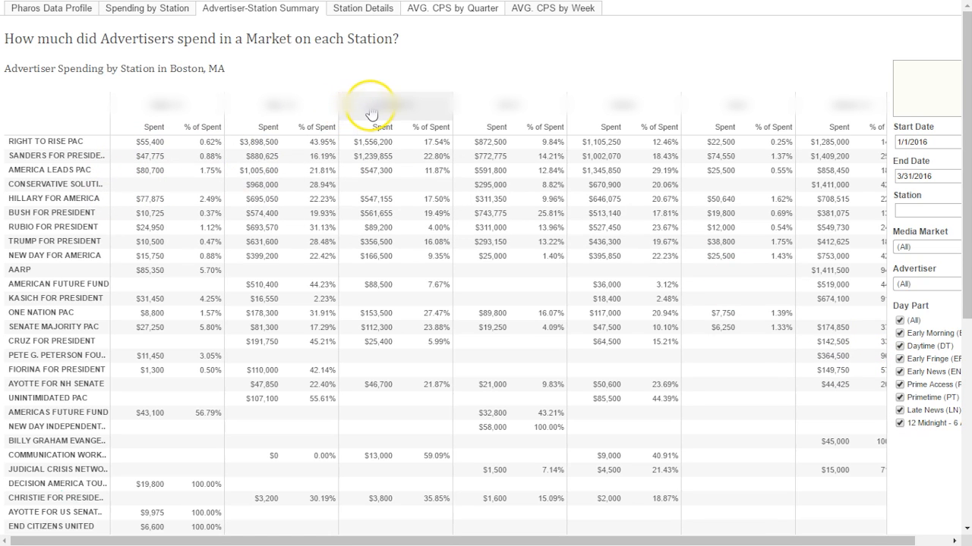
click(394, 104)
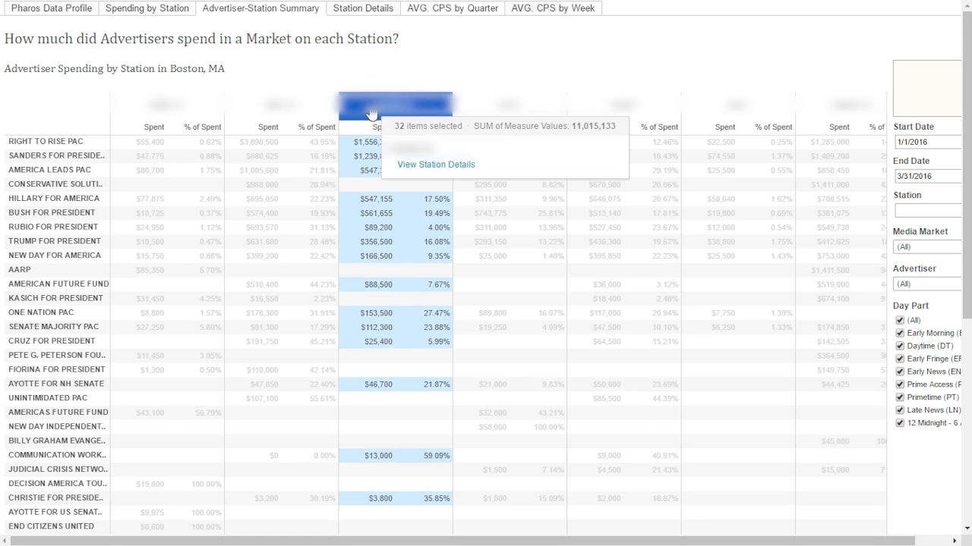
click(363, 9)
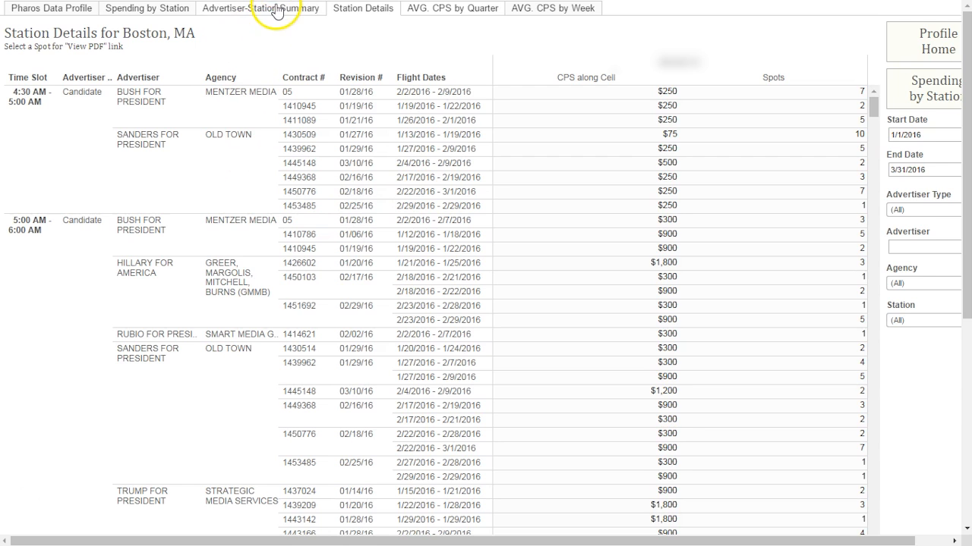
Step: View Boston station details for BUSH FOR PRESIDENT, then return to the Advertiser-Station Summary
click(261, 8)
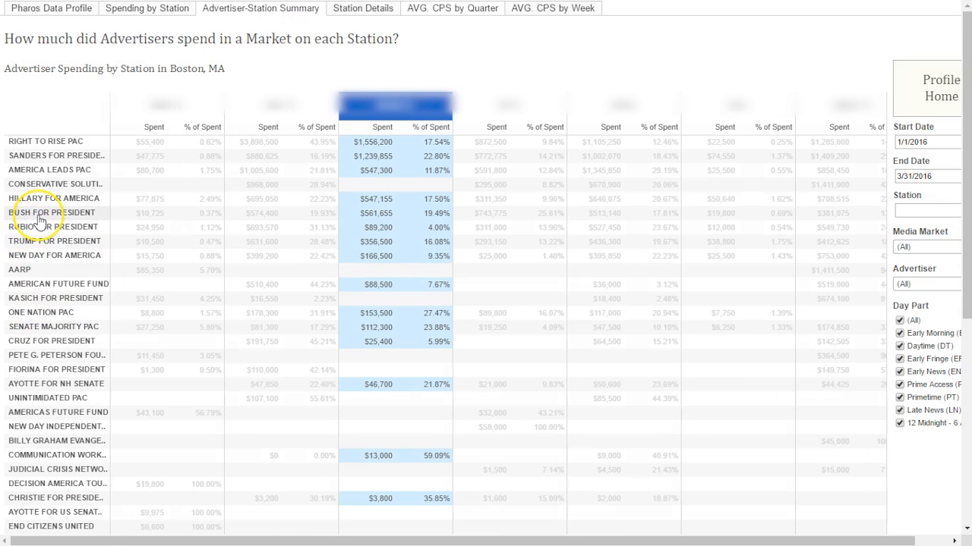
click(53, 212)
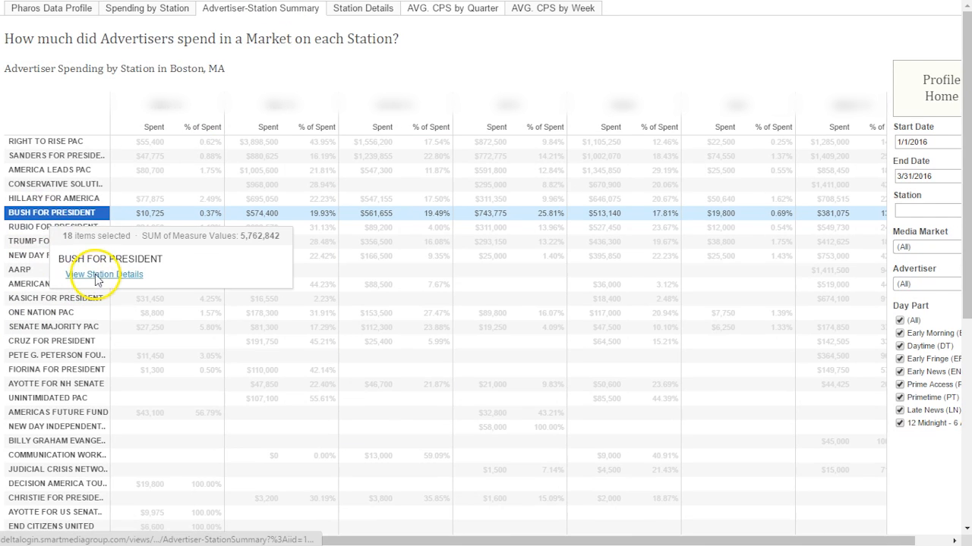
click(104, 273)
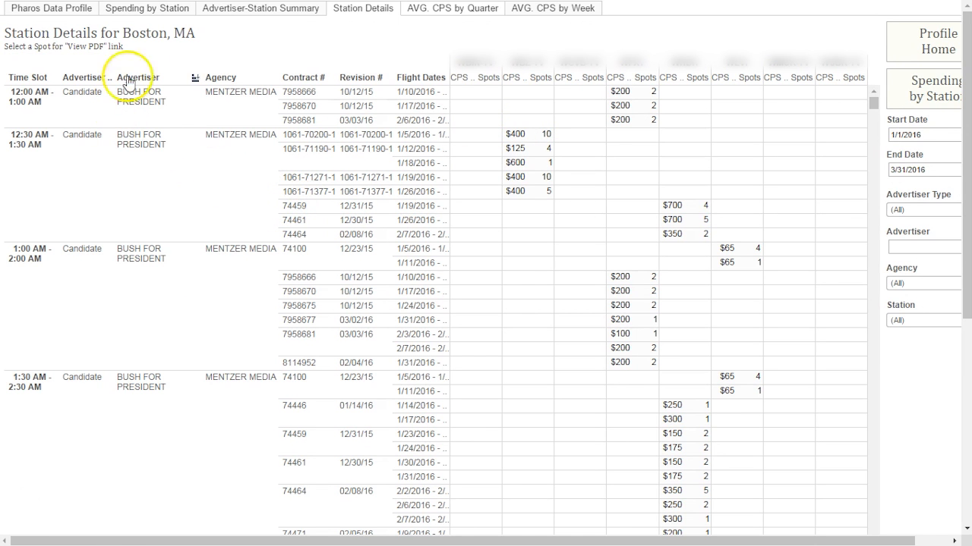
click(260, 9)
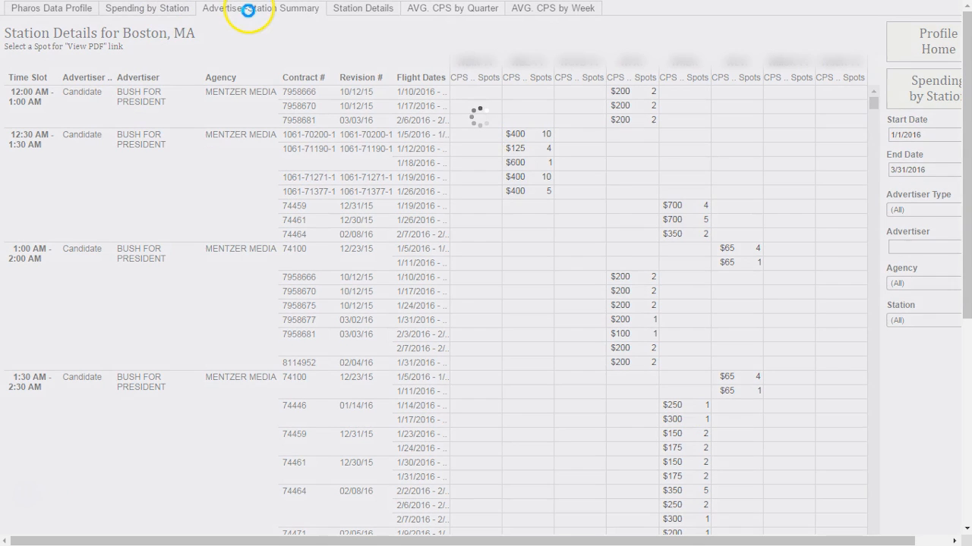
click(261, 10)
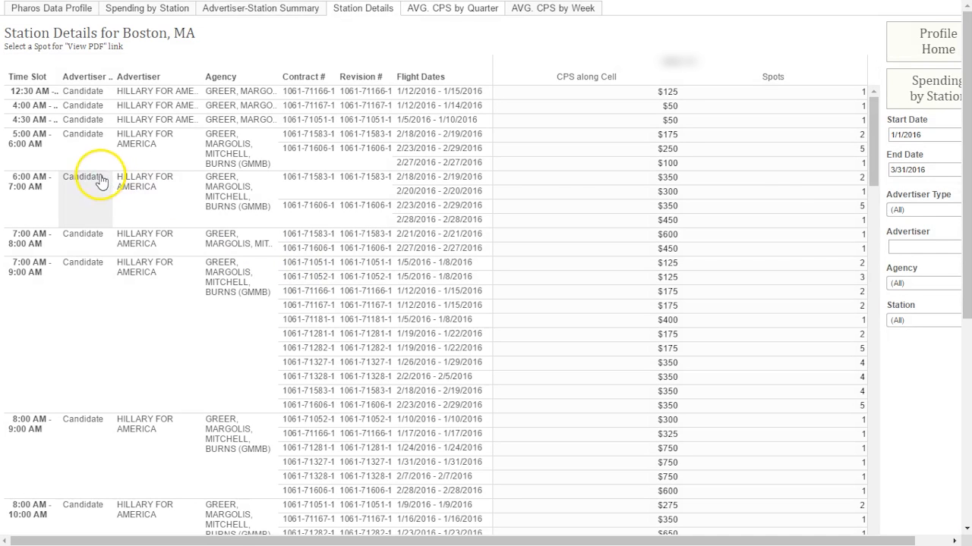
mouse_move(146, 10)
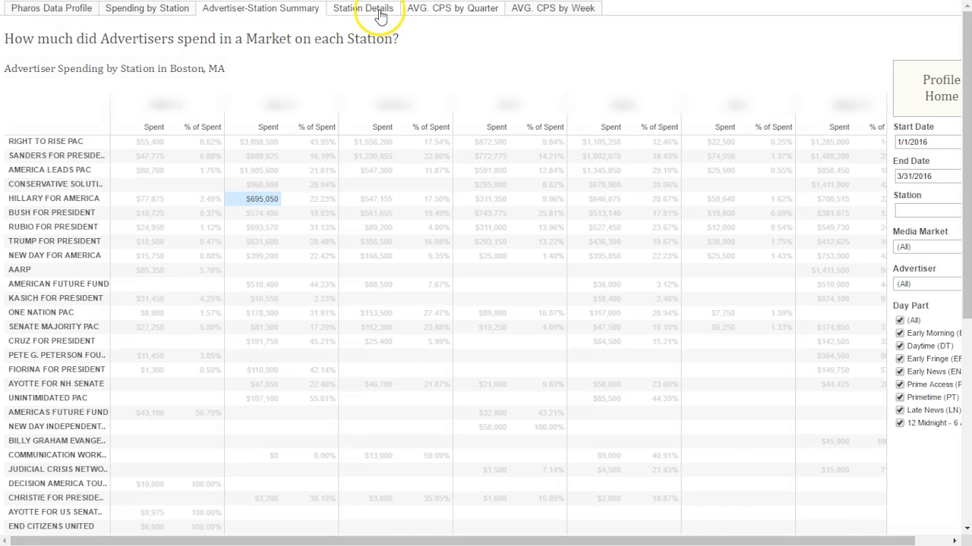
Step: View HILLARY FOR AMERICA's Boston station details and open the contract PDF for one spot
click(261, 199)
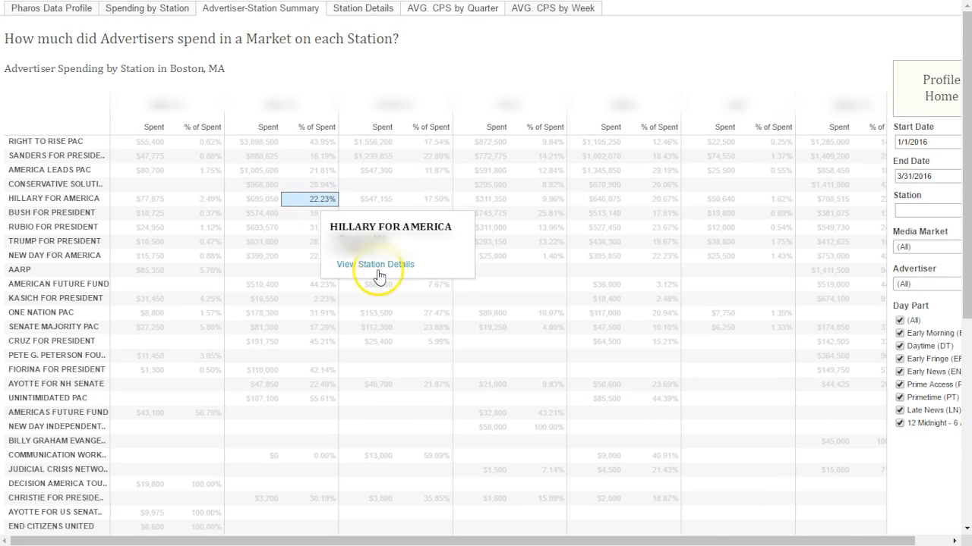
click(375, 264)
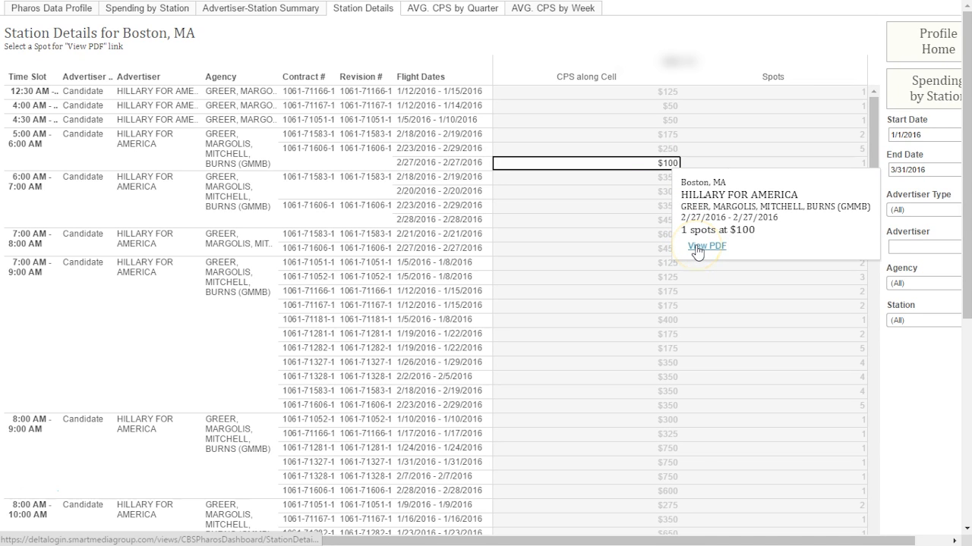
click(705, 246)
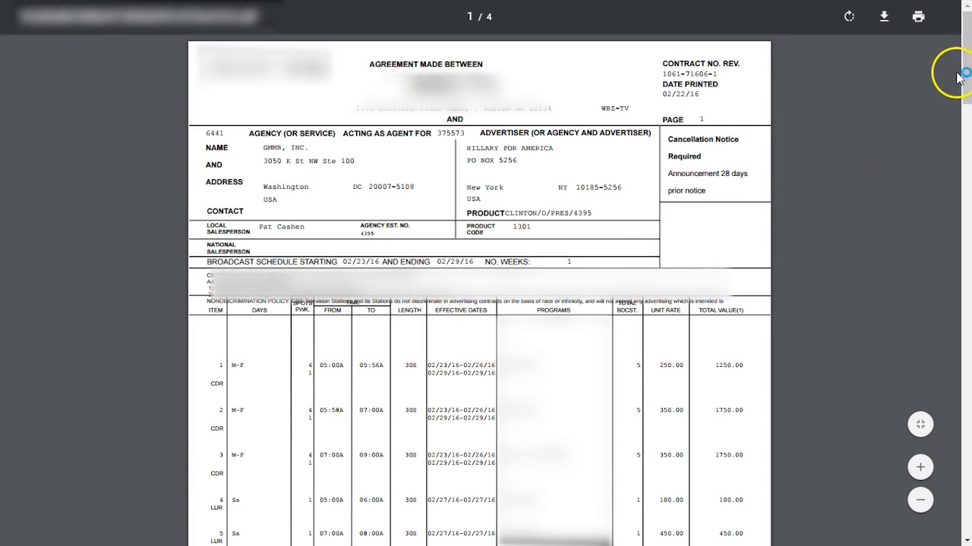
scroll(down, 3)
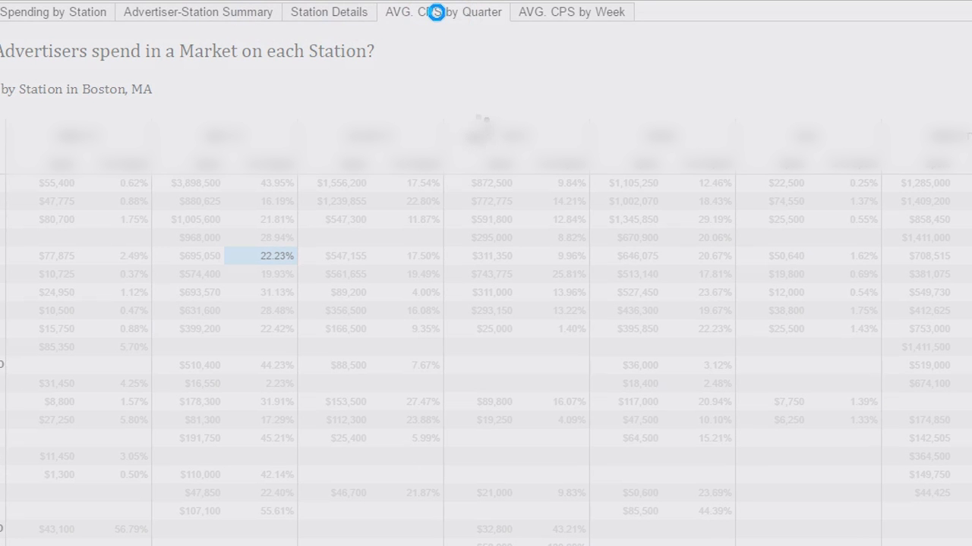
Step: View average cost per spot by quarter for Los Angeles, then by week for Atlanta, GA
click(443, 12)
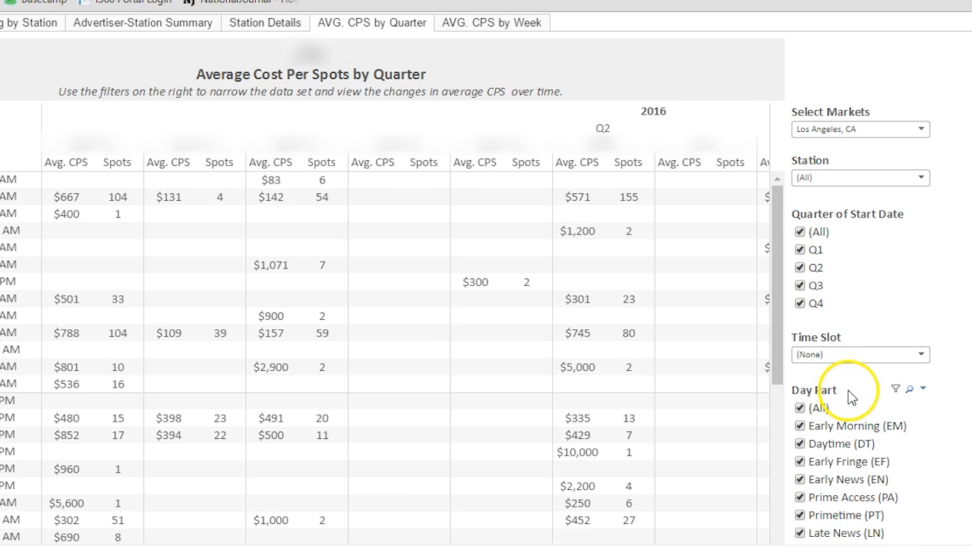
click(492, 23)
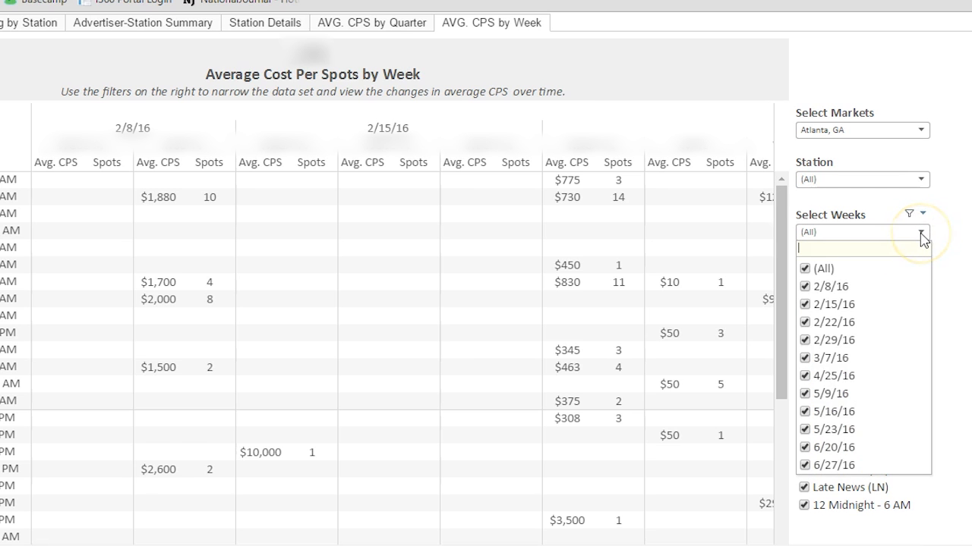
Step: Return to the Data Profile dashboard showing the nationwide $226,949,363 total spent
click(52, 7)
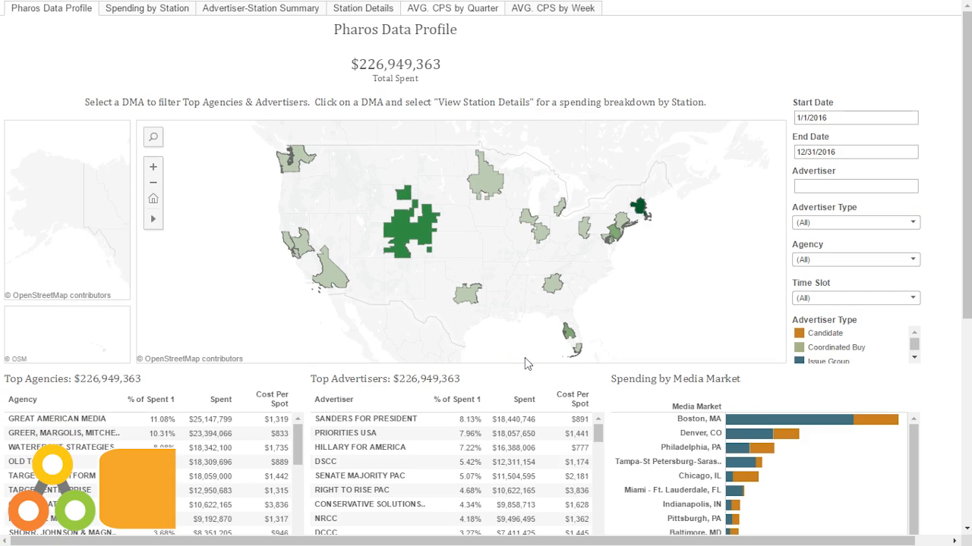